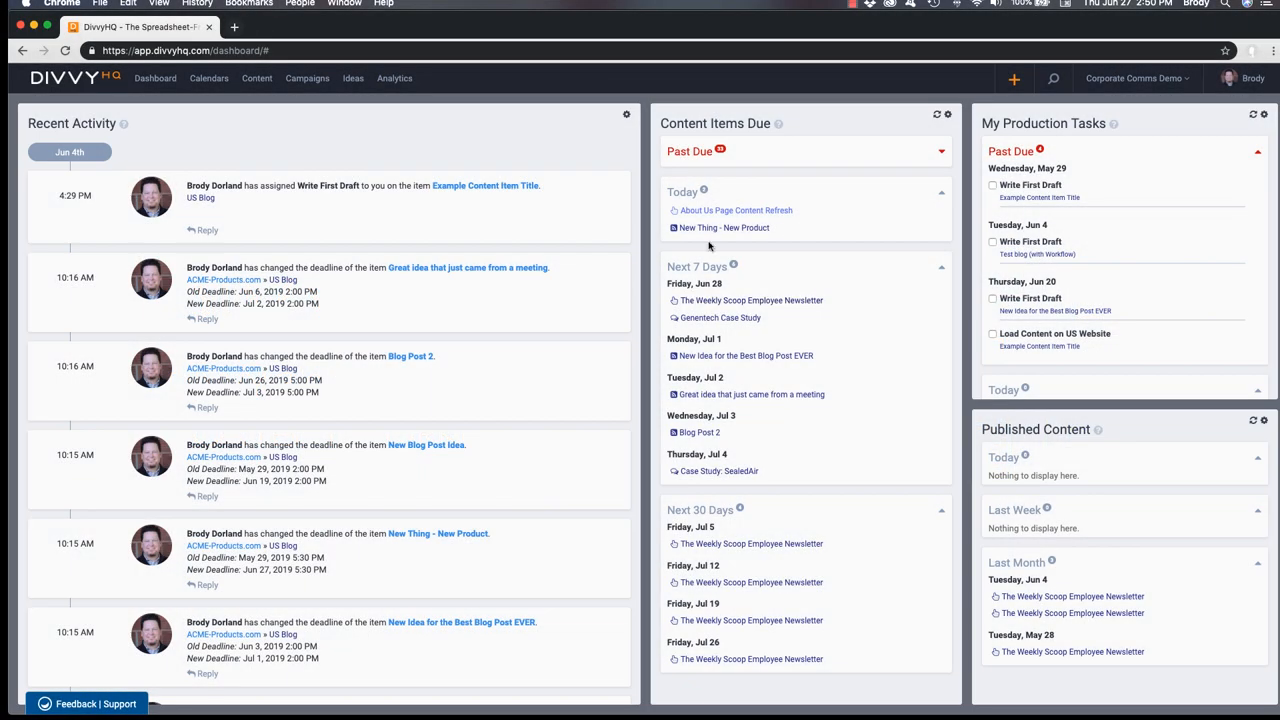
Preview the About Us Page Content Refresh item and show its task list.
click(736, 210)
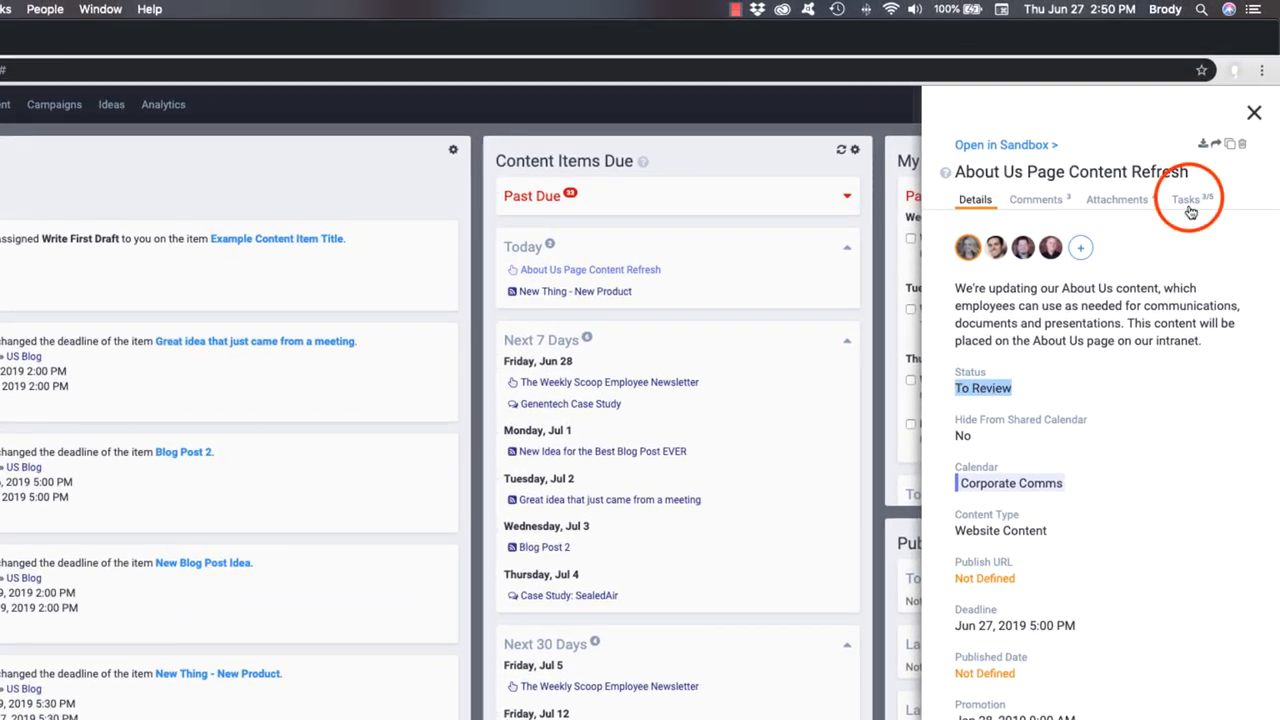
click(1186, 200)
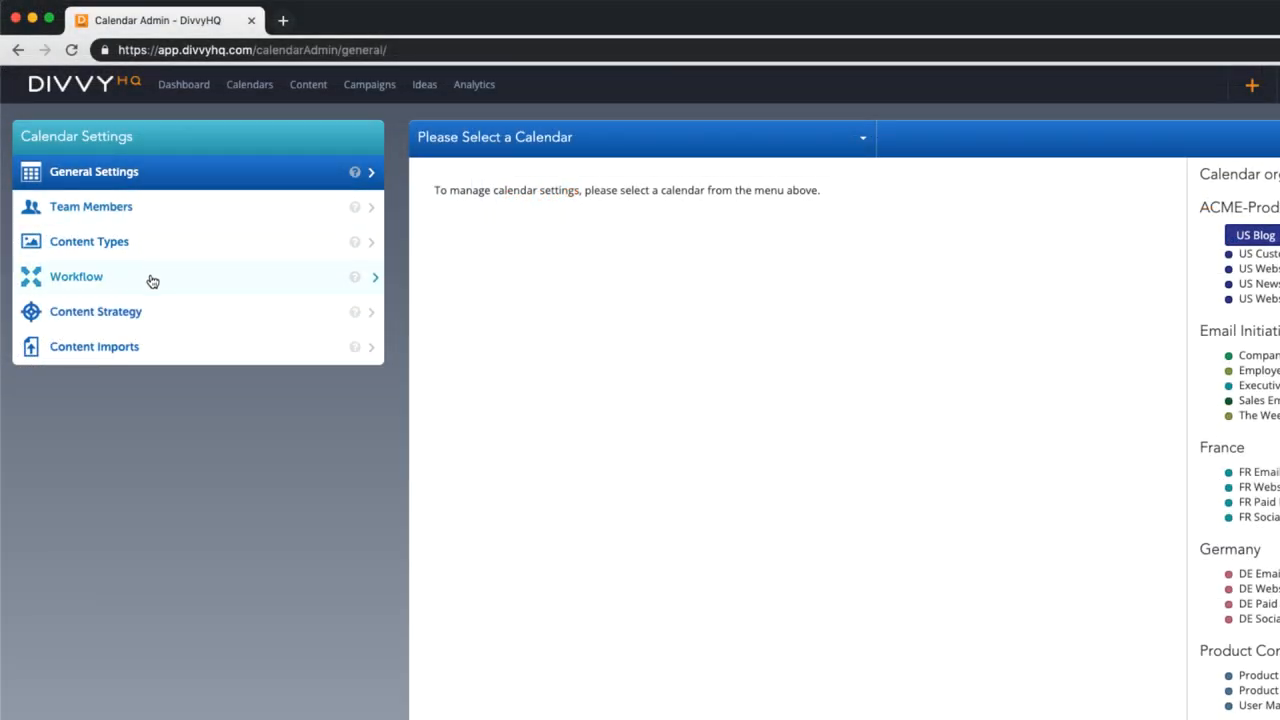
Set the About Us Page Content Refresh item's status to Approved and save the change.
click(76, 276)
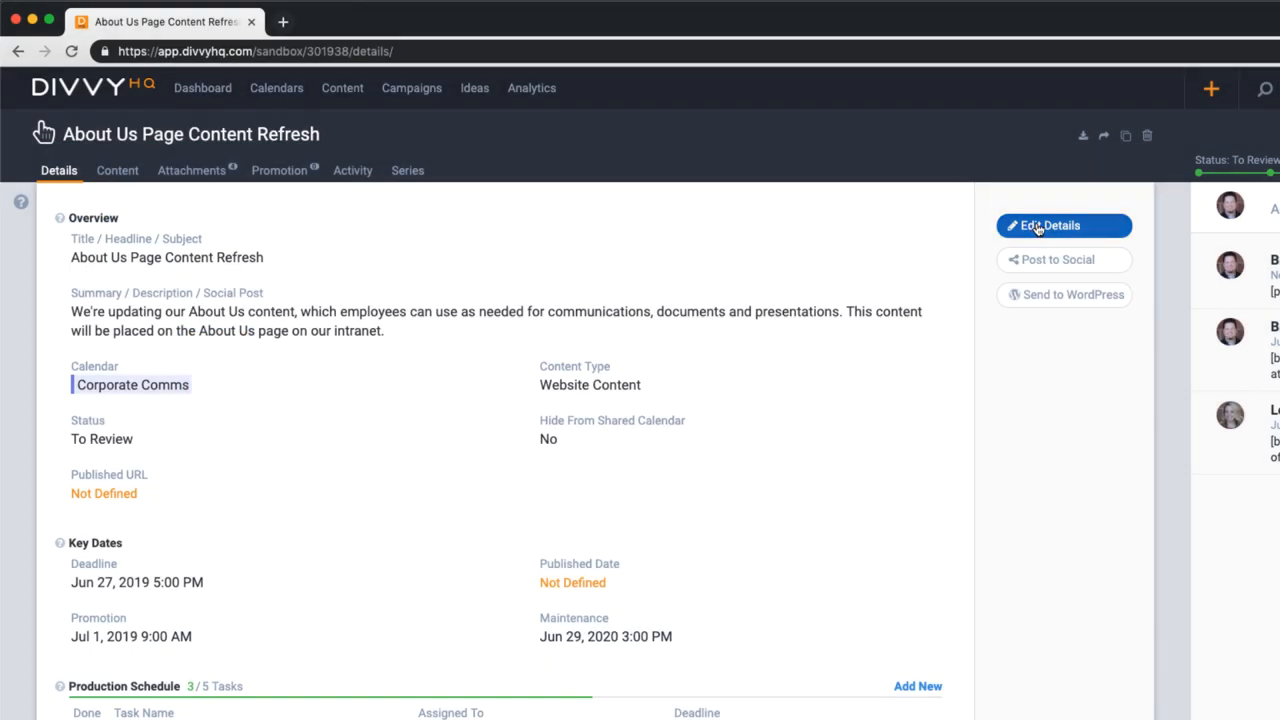
click(1050, 224)
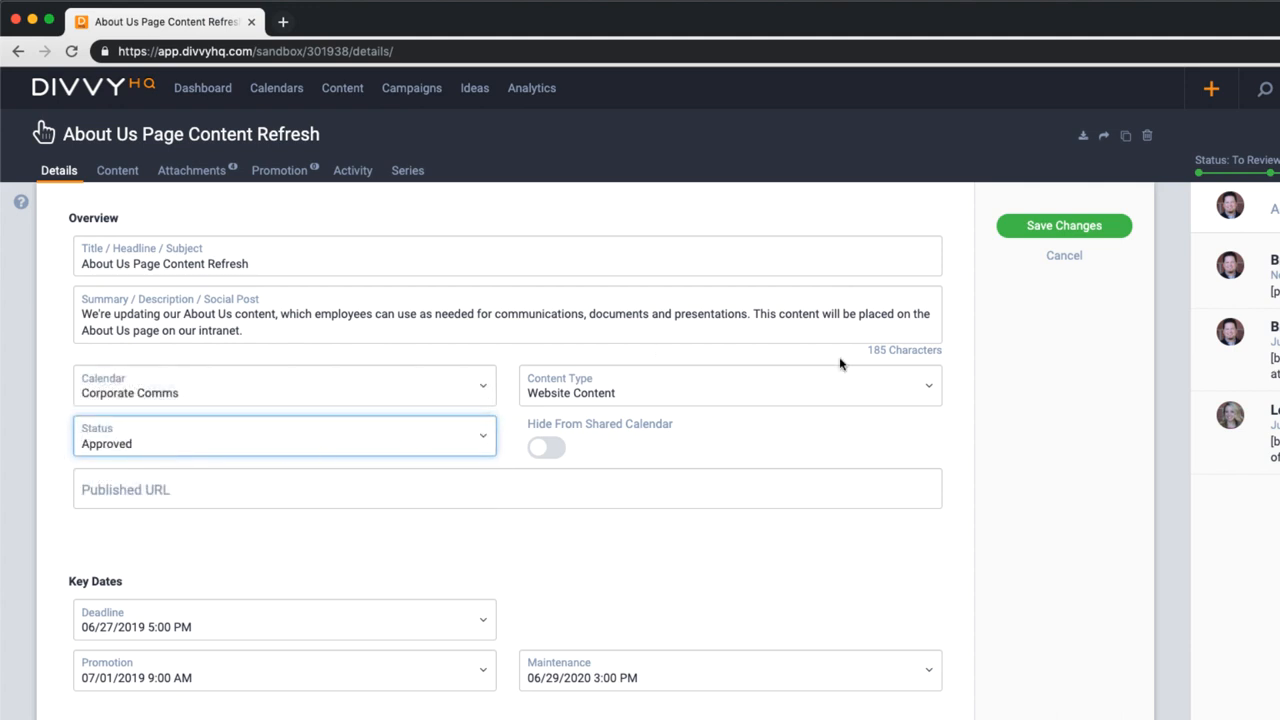
click(1064, 224)
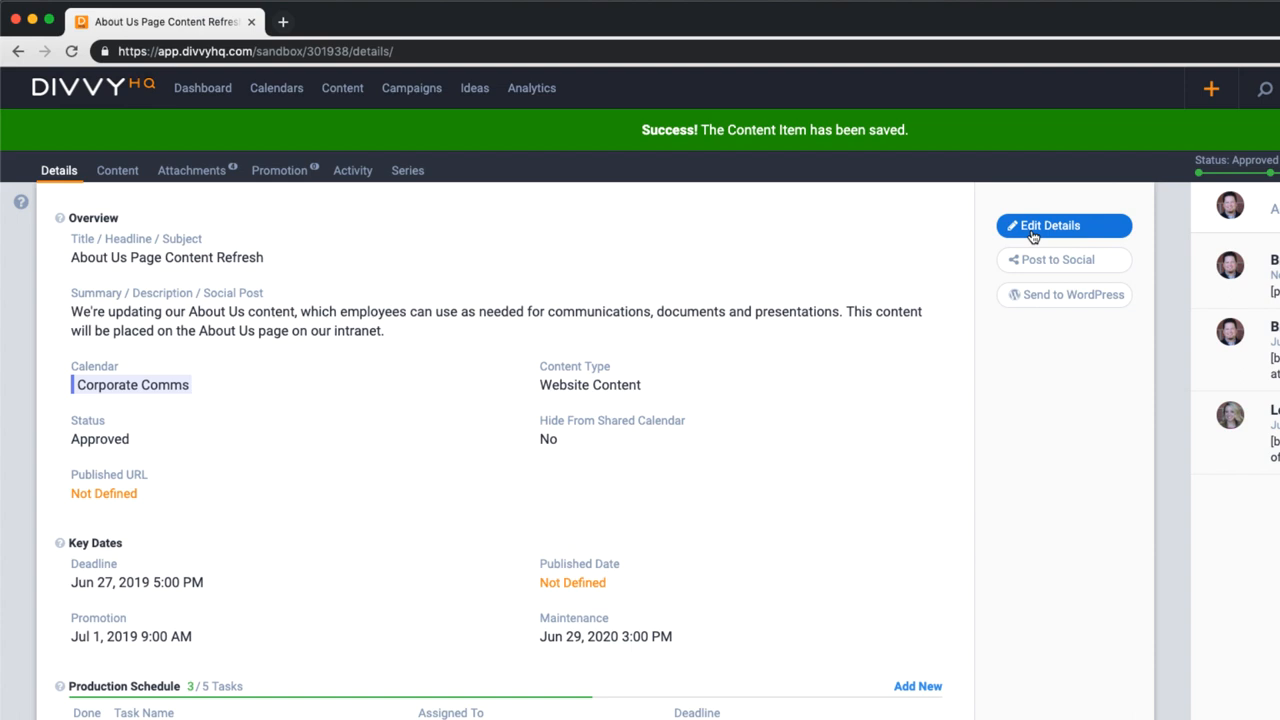
Review the Production Schedule section, starting and dismissing a new production task.
scroll(down, 3)
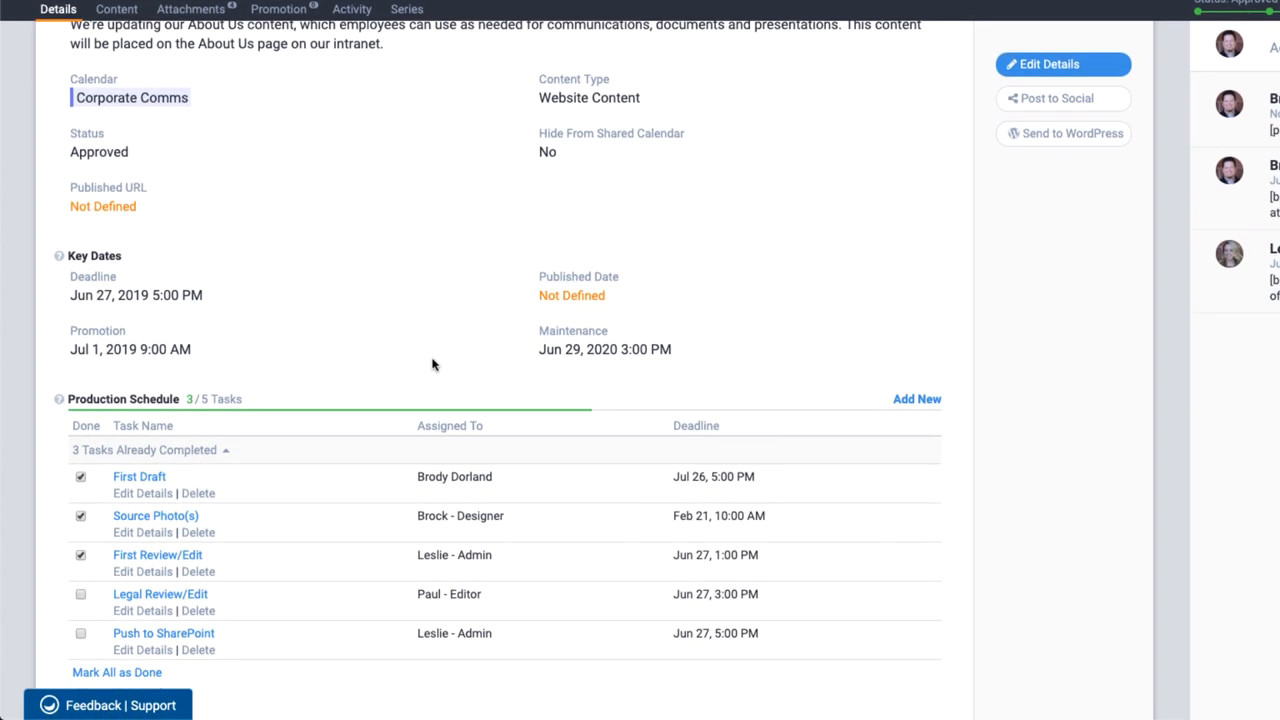
scroll(down, 3)
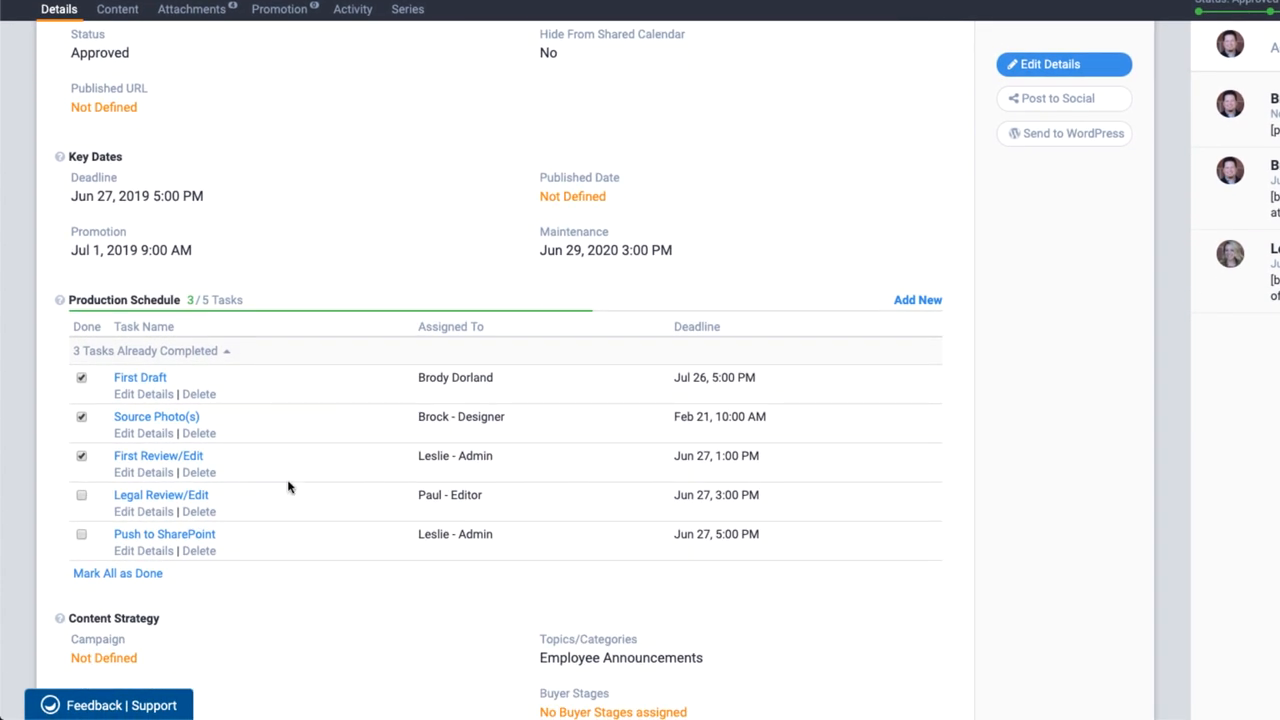
mouse_move(916, 300)
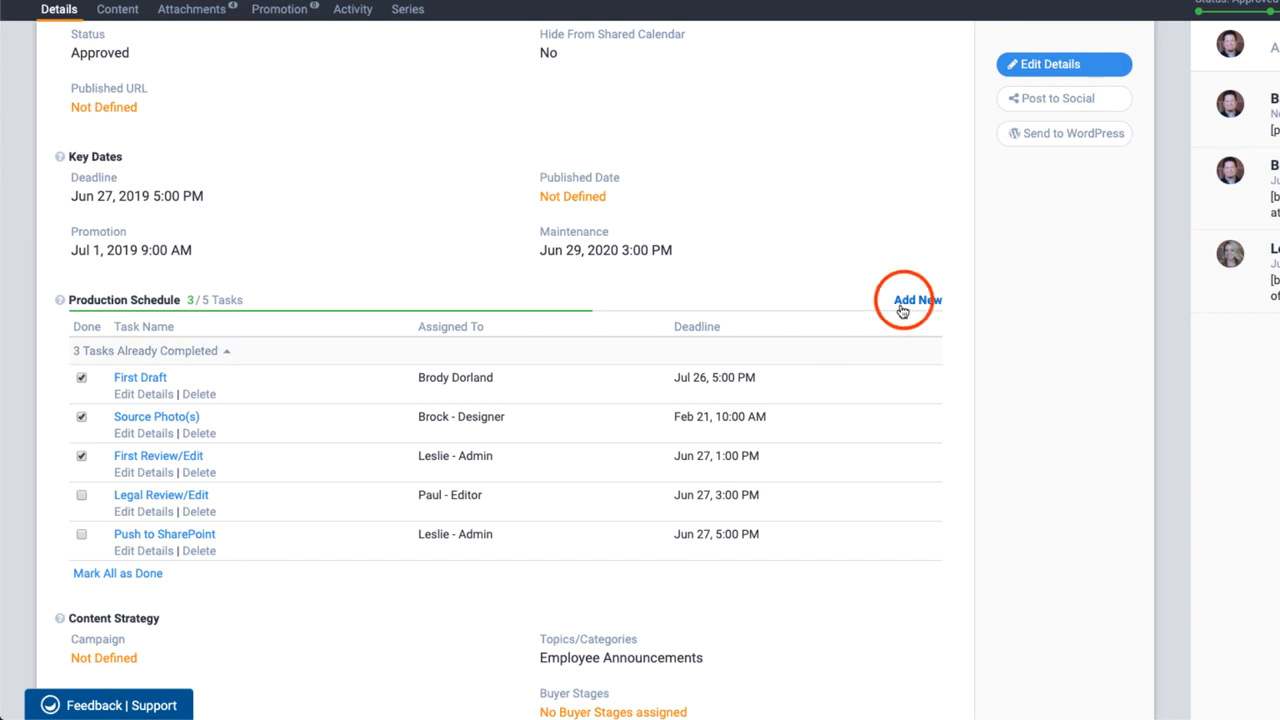
click(916, 300)
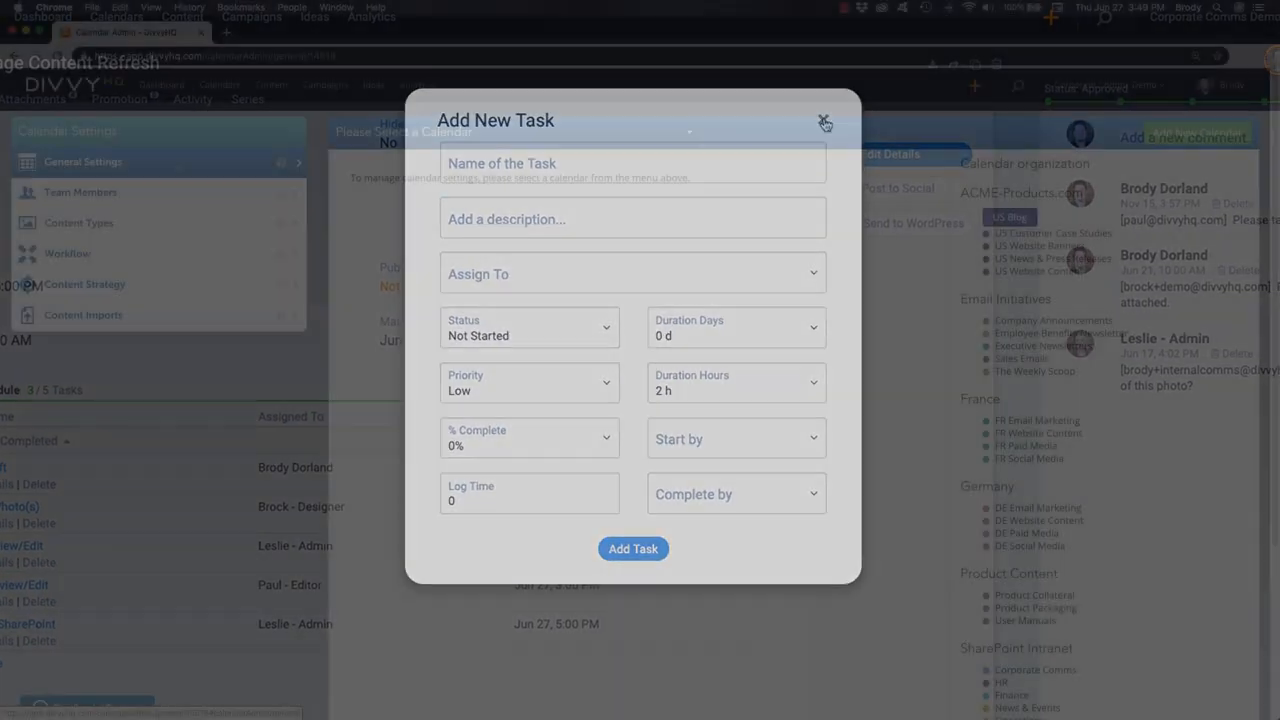
click(824, 122)
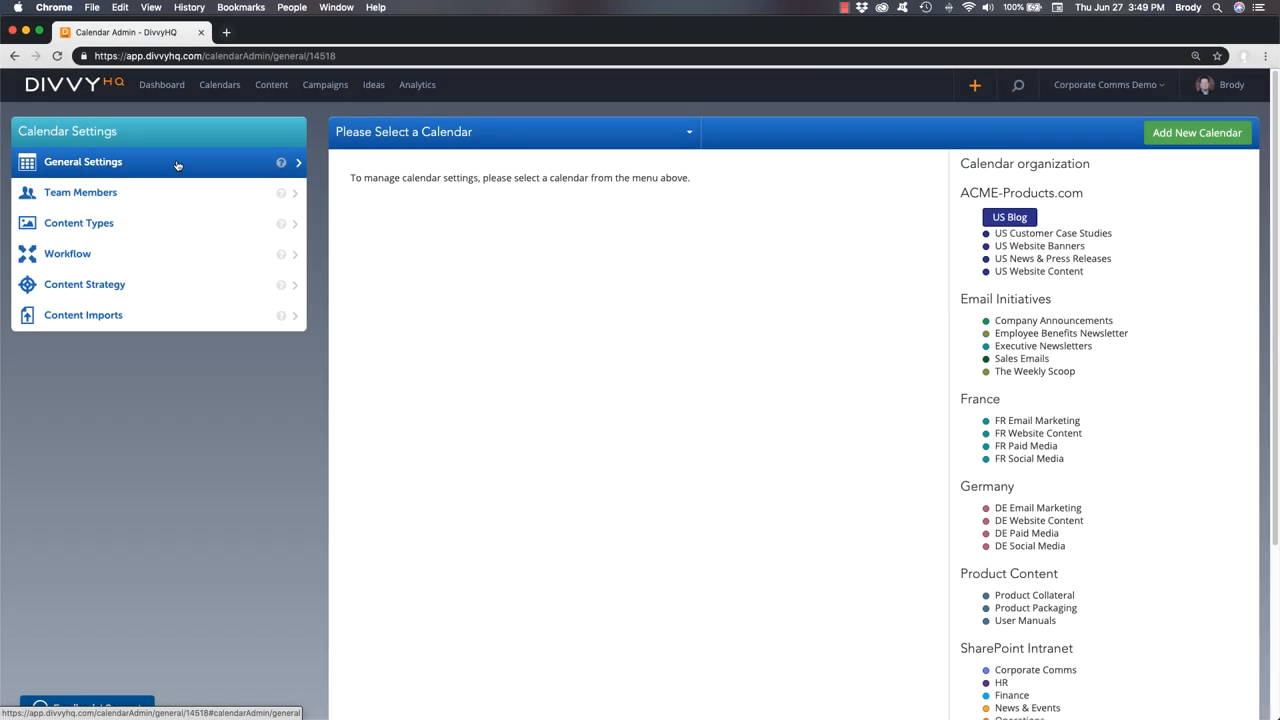
In Workflow settings, enable the custom workflow for the US Blog calendar.
click(68, 252)
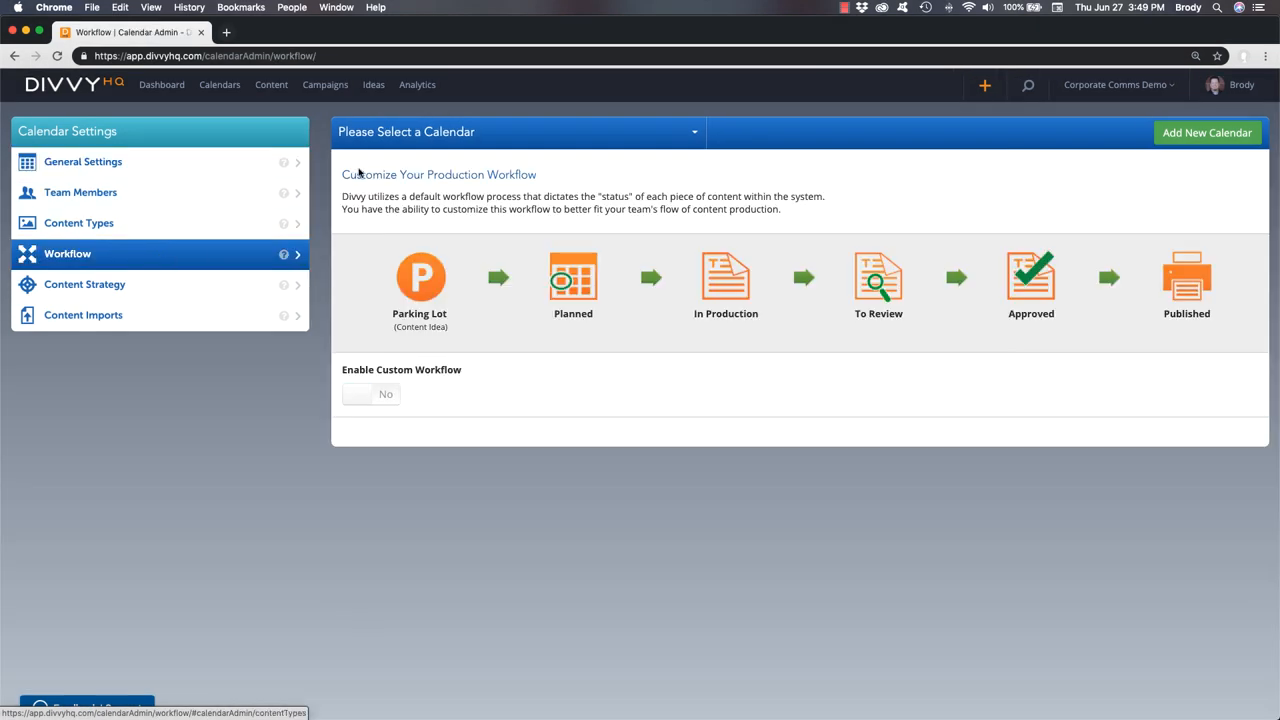
click(516, 132)
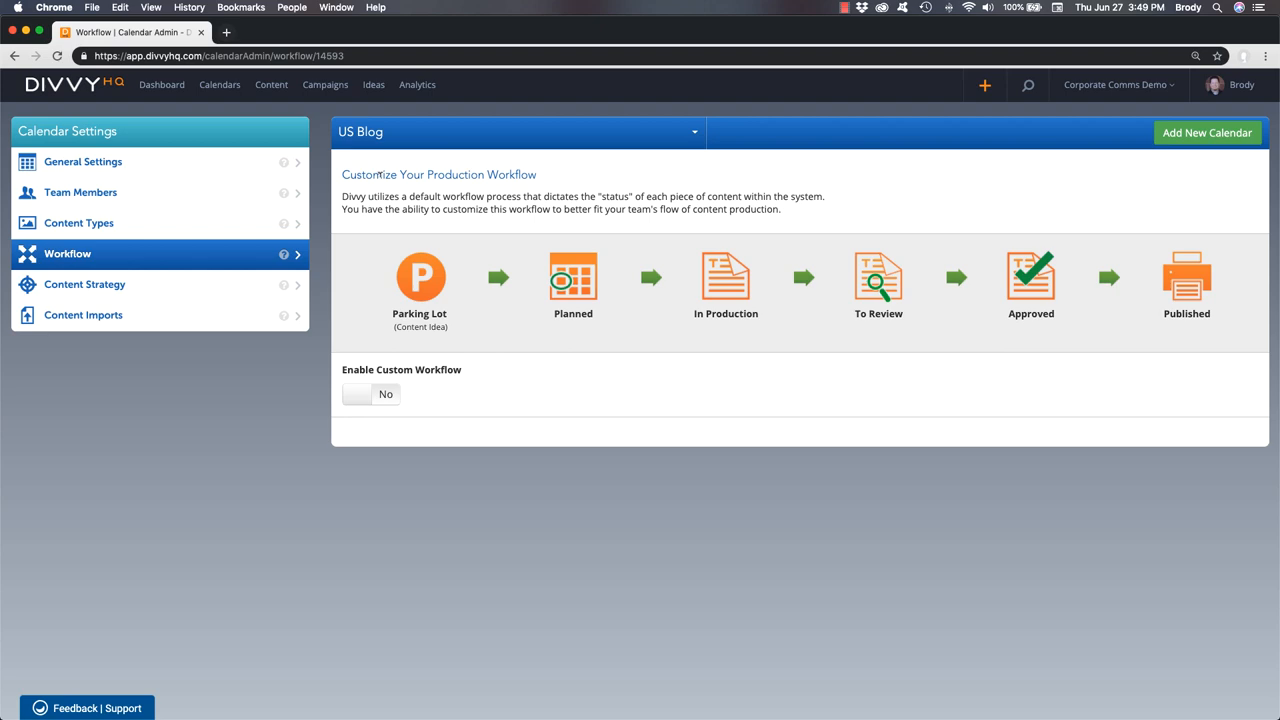
click(370, 392)
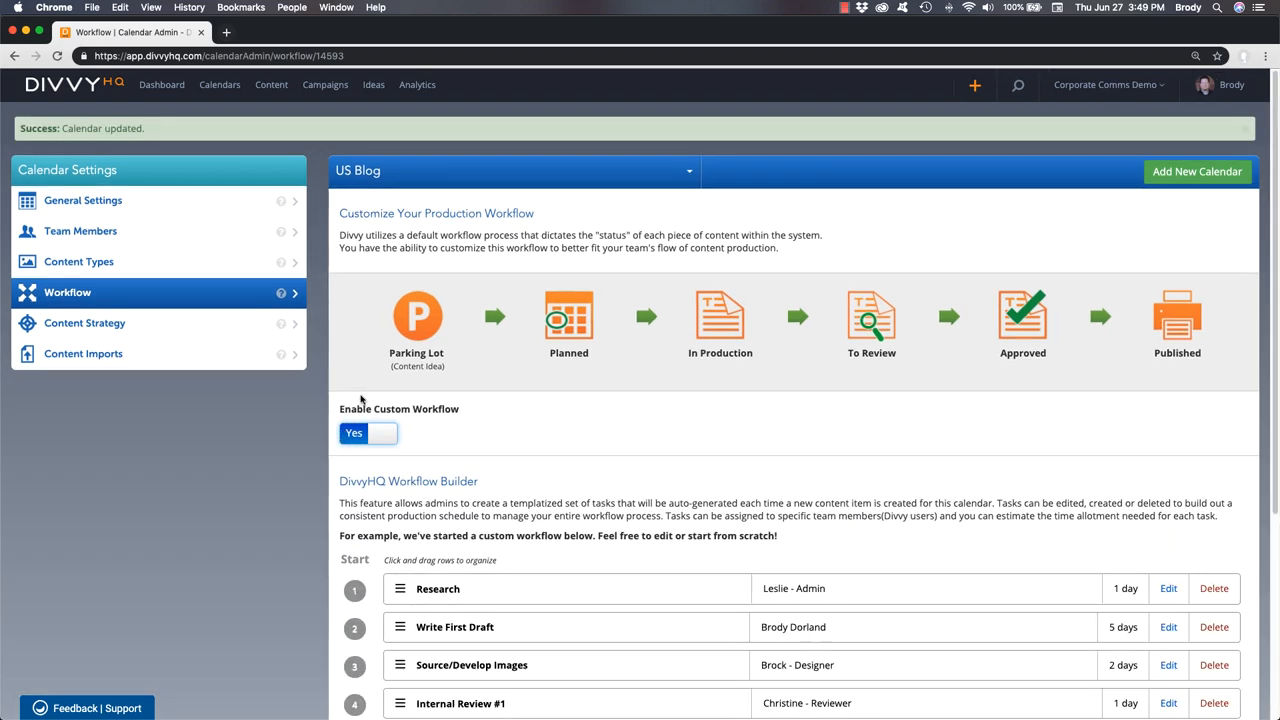
scroll(down, 3)
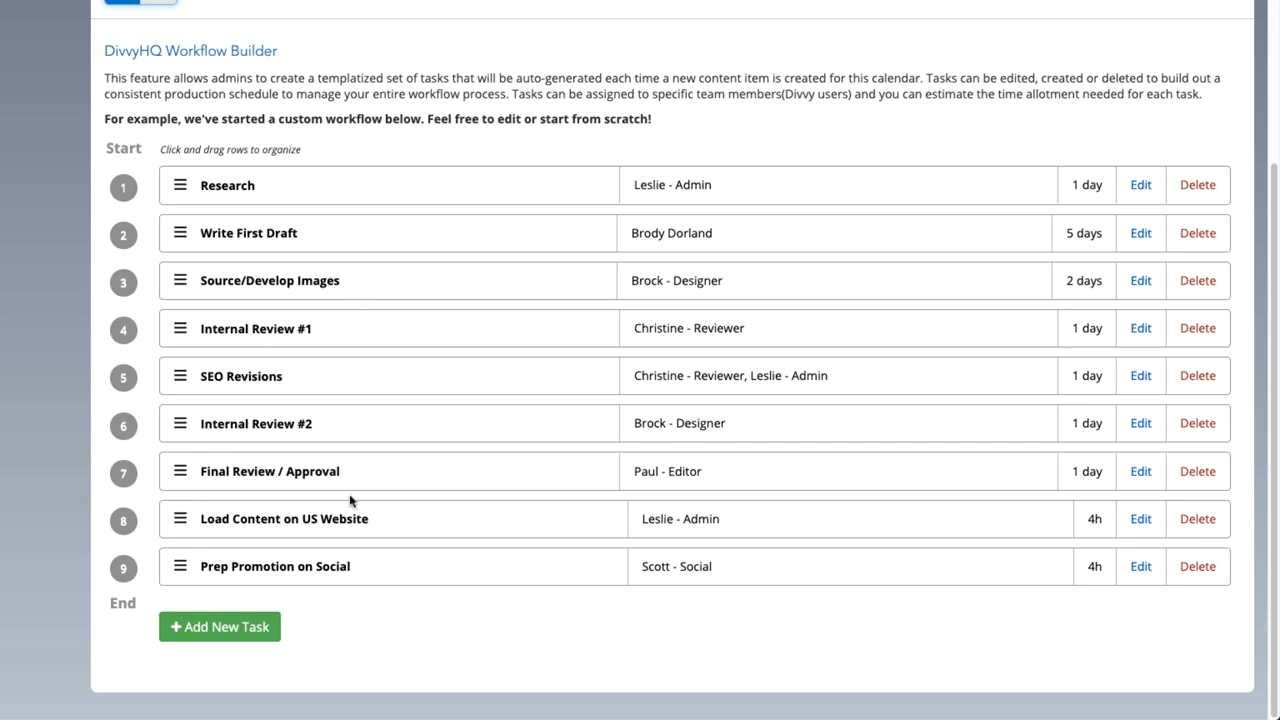
mouse_move(356, 598)
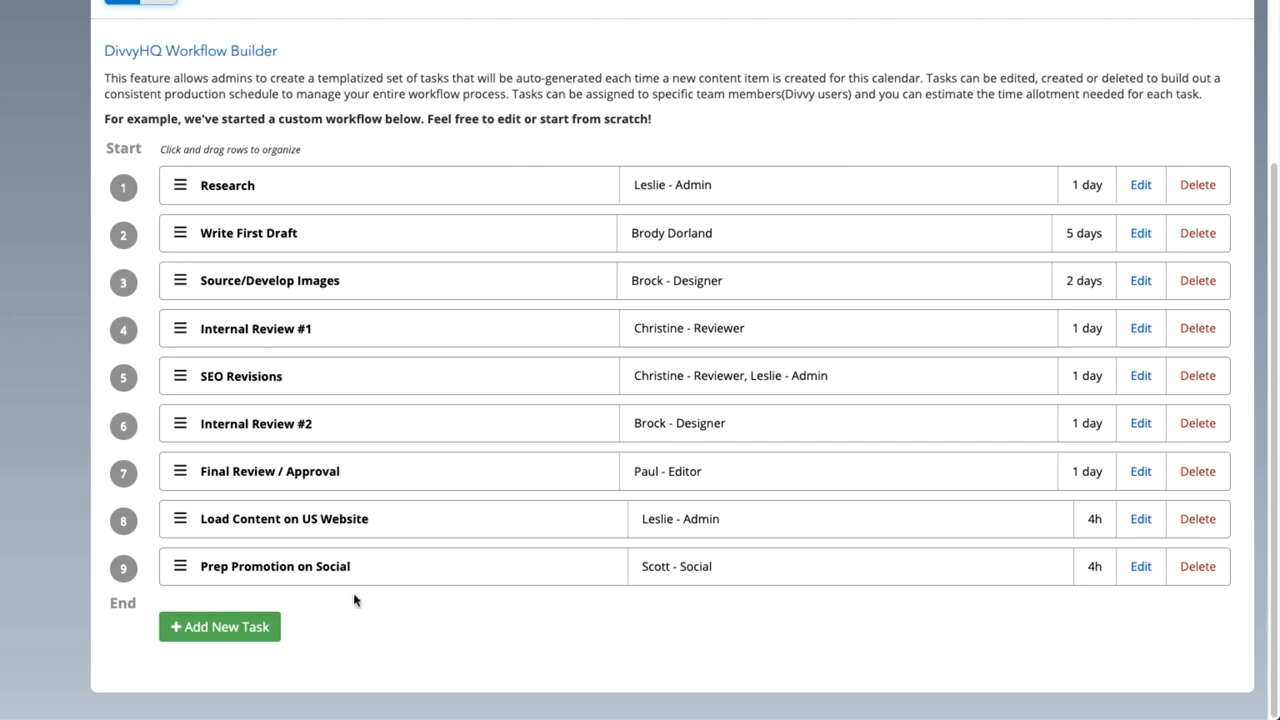
mouse_move(672, 198)
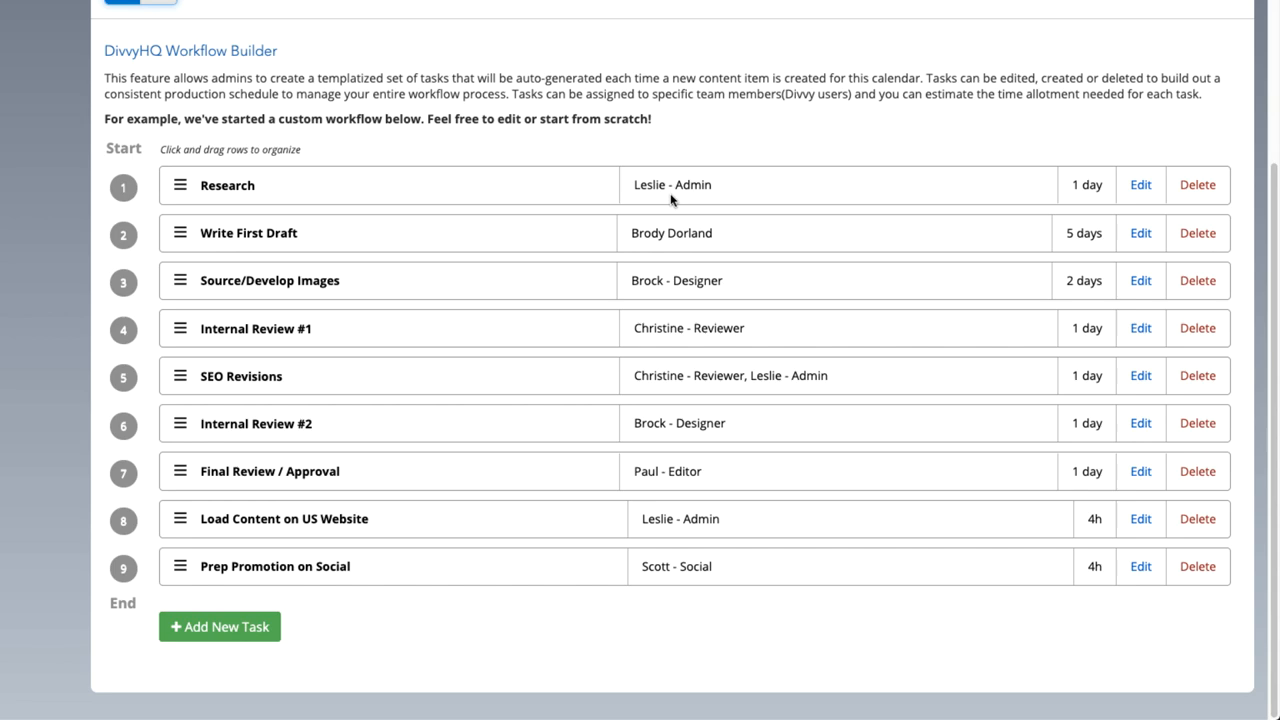
mouse_move(1040, 204)
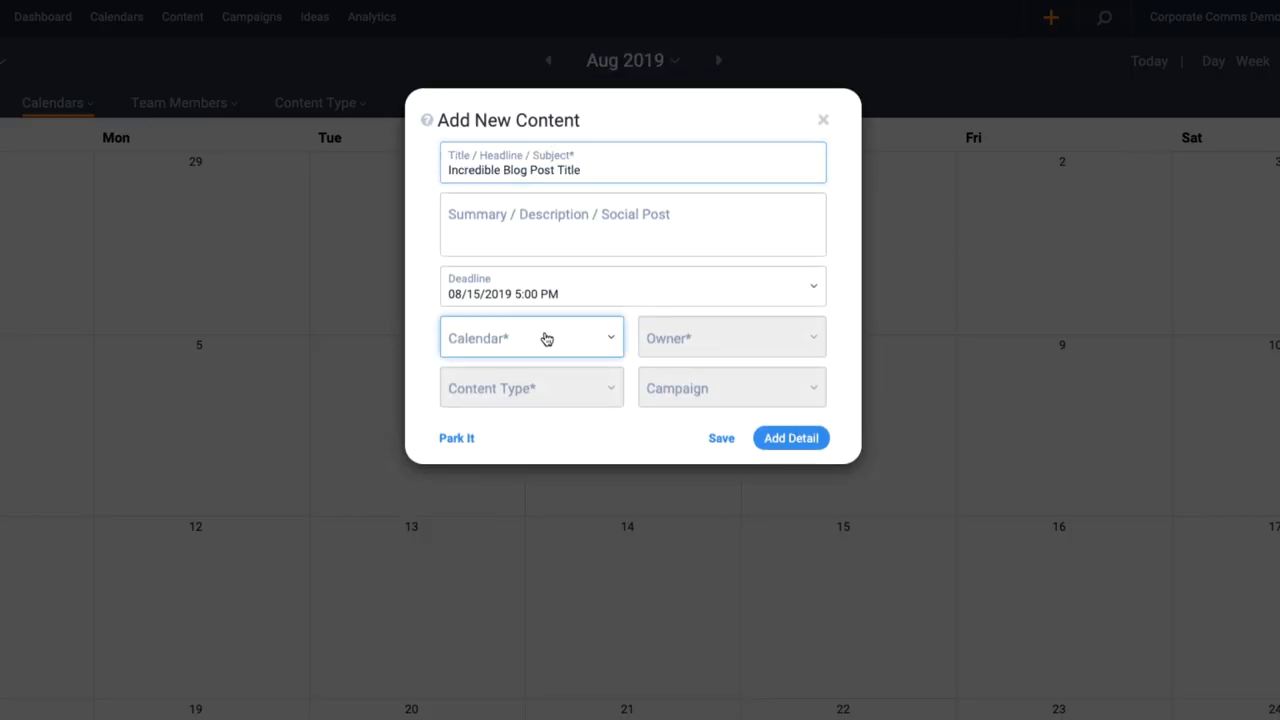
Assign the new content to the US Blog calendar as a Blog Post.
click(532, 388)
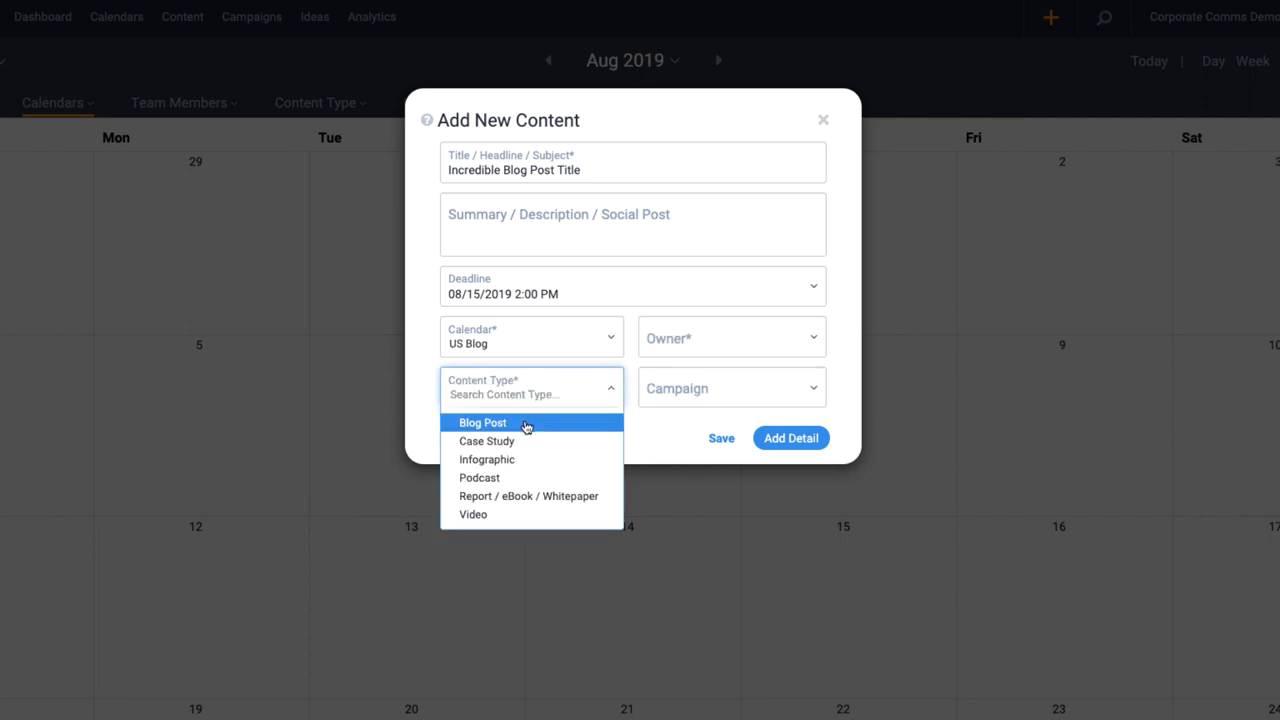
click(484, 422)
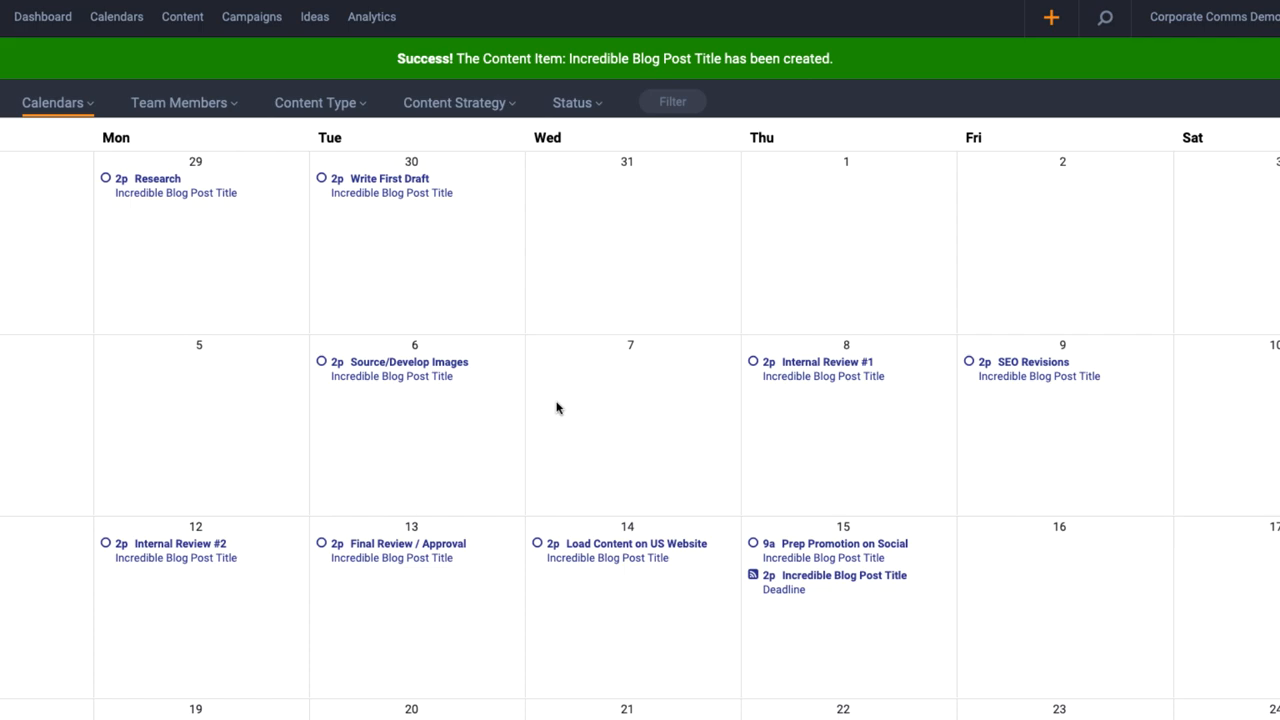
mouse_move(364, 206)
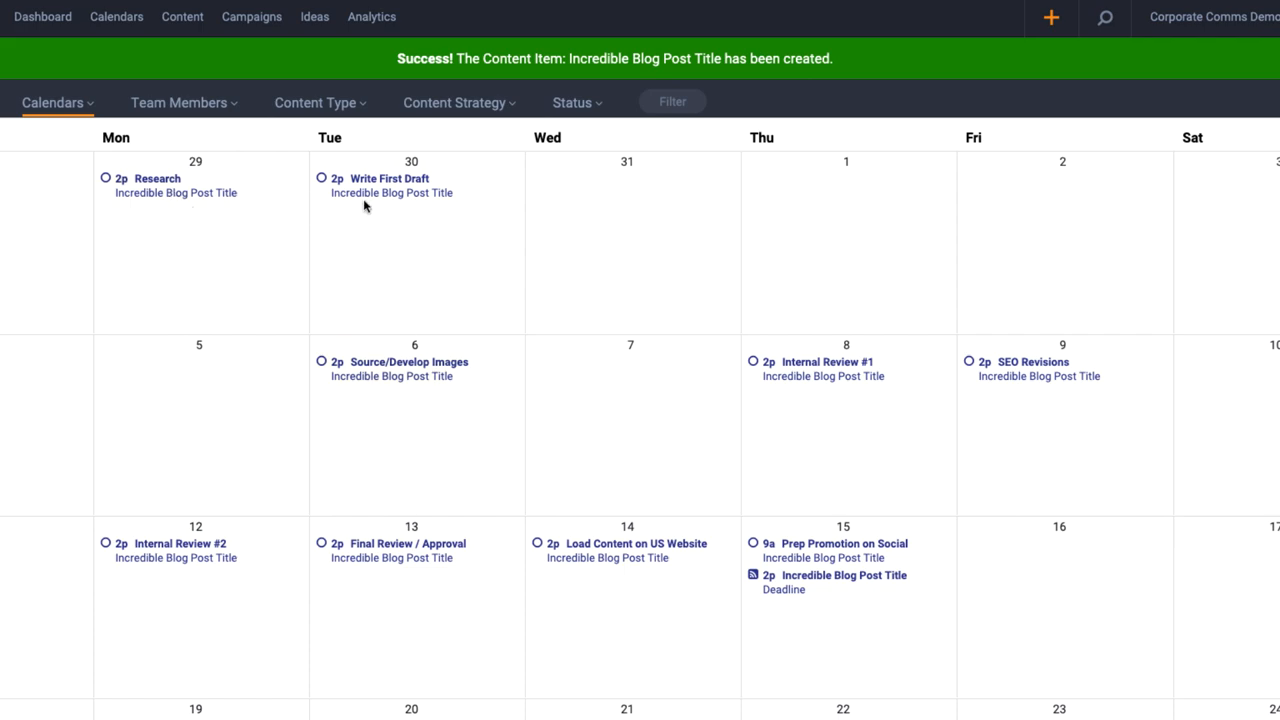
In Incredible Blog Post Title's Production Schedule, mark the Write First Draft task done.
click(392, 178)
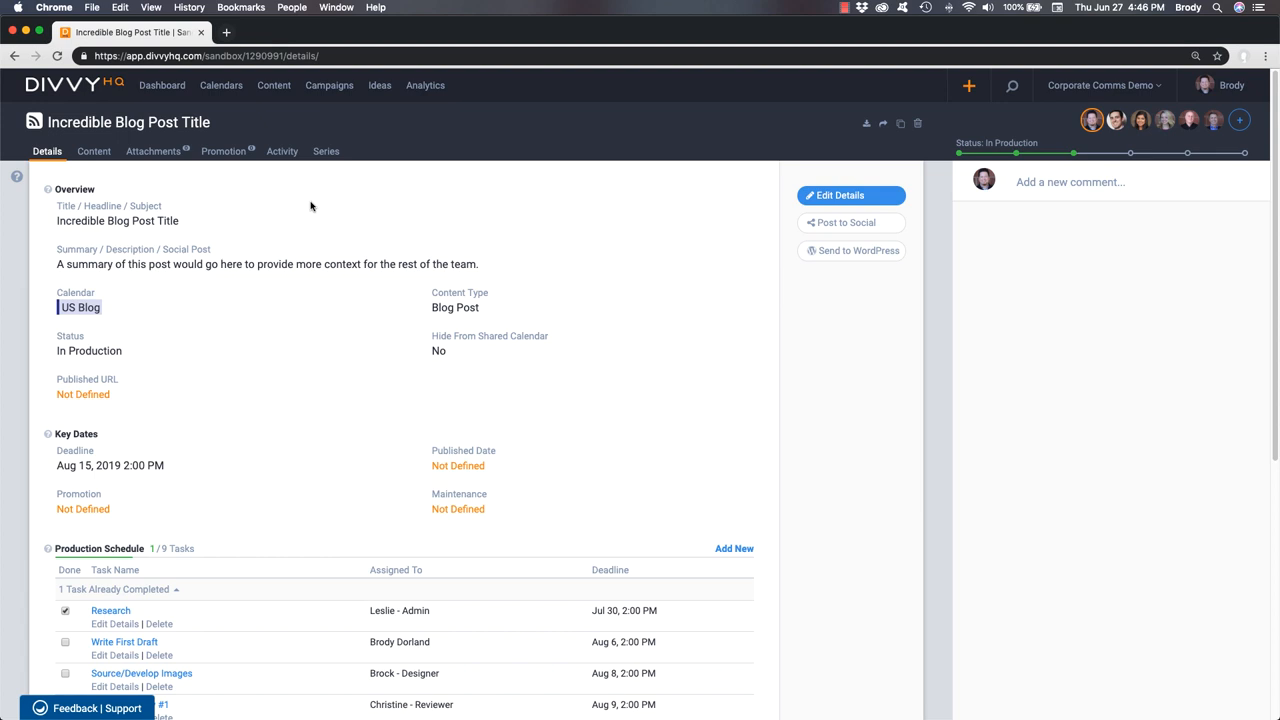
scroll(down, 3)
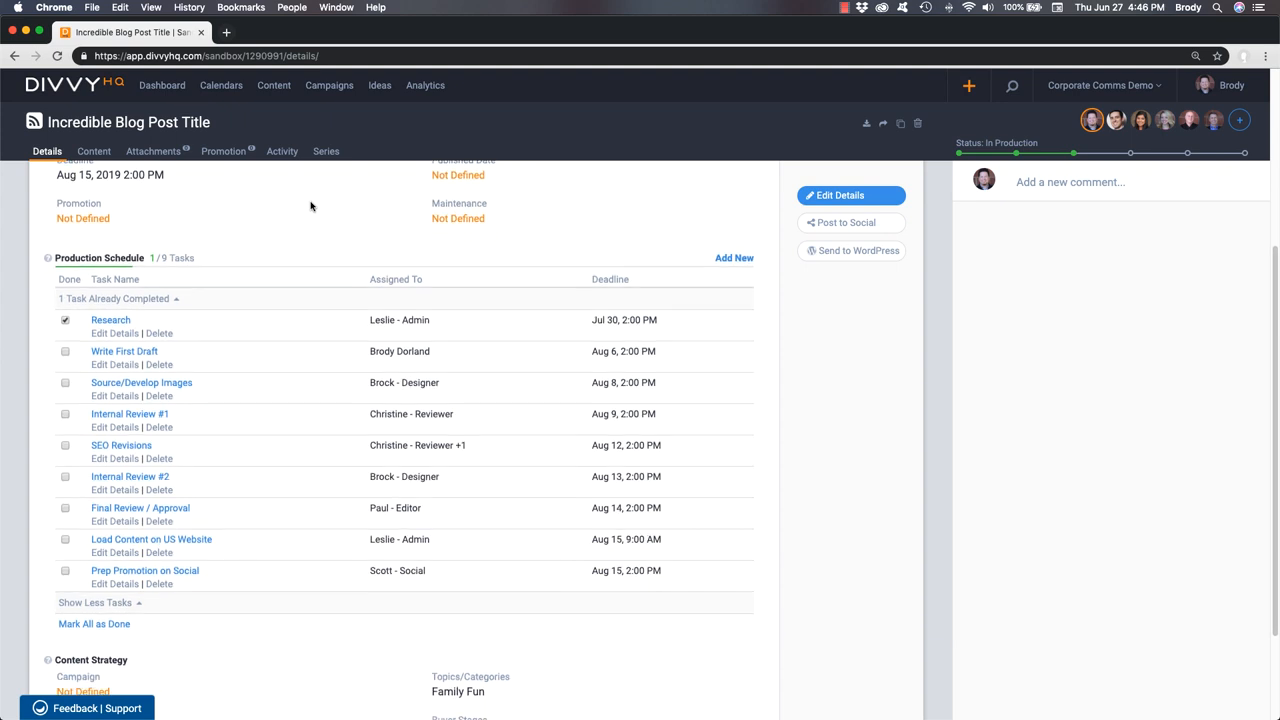
click(124, 352)
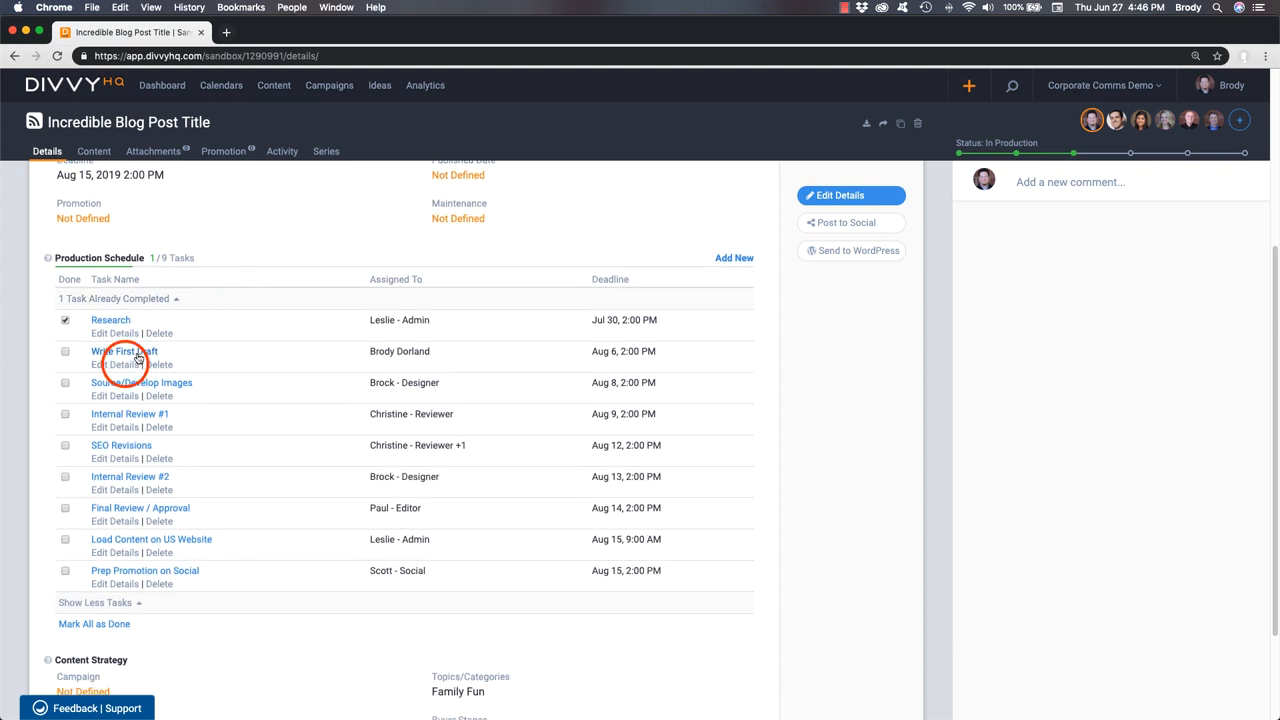
click(124, 352)
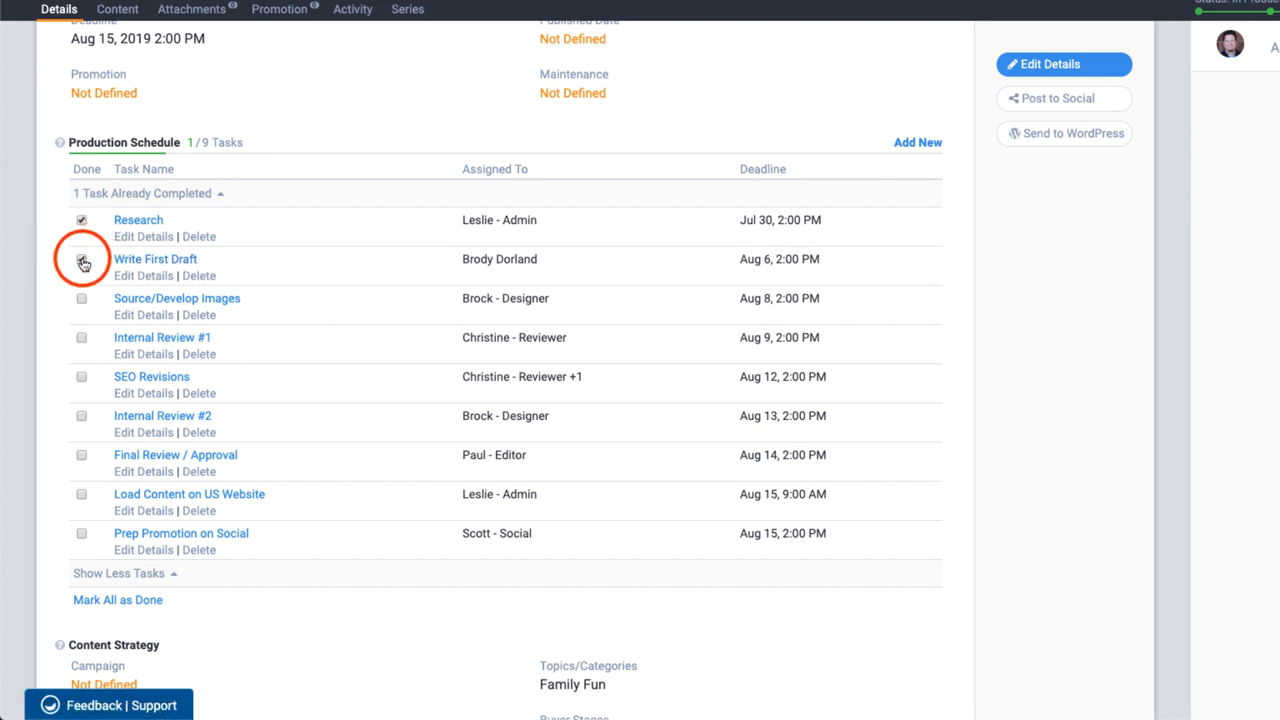
click(80, 262)
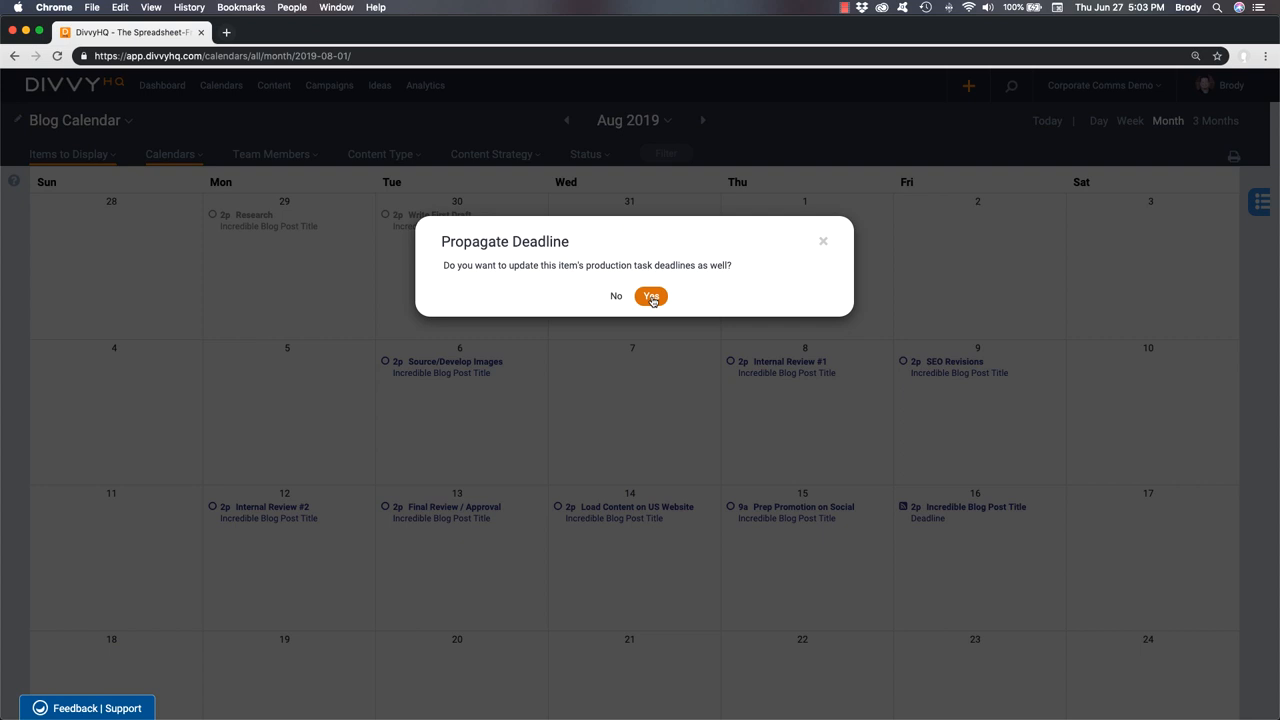
Confirm propagating the Aug 16 deadline to all remaining production tasks.
click(652, 296)
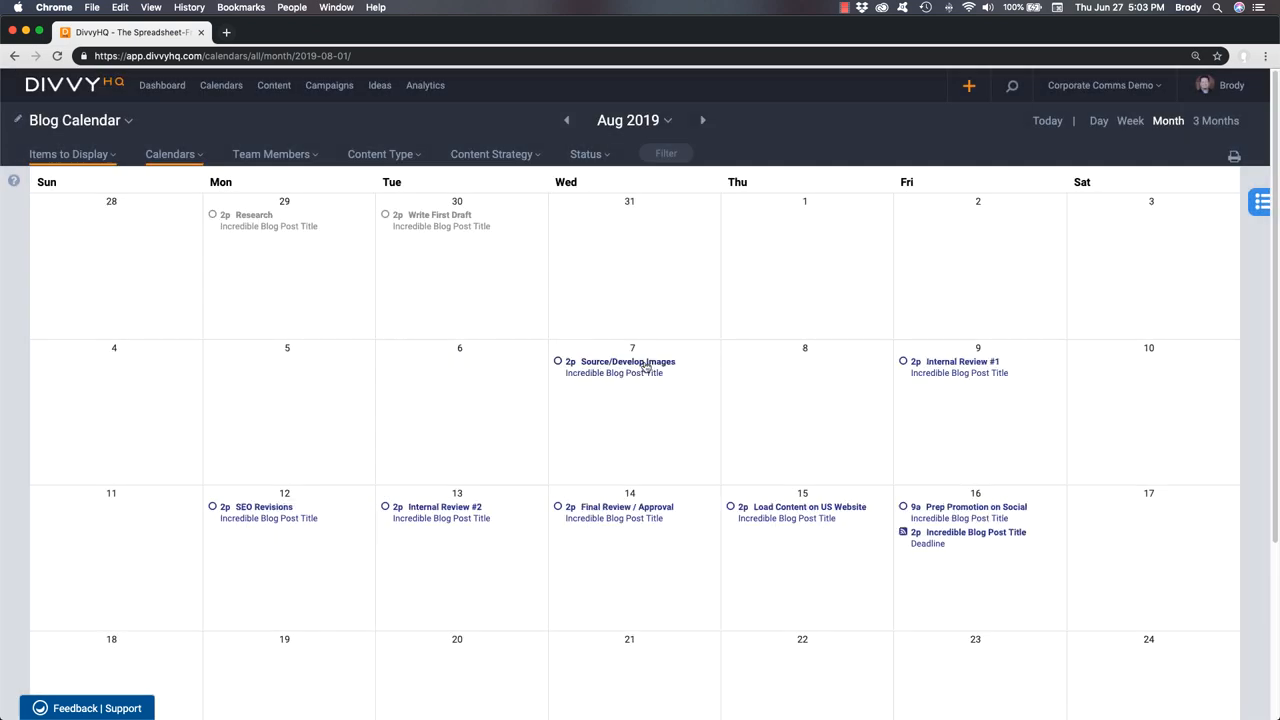
mouse_move(930, 438)
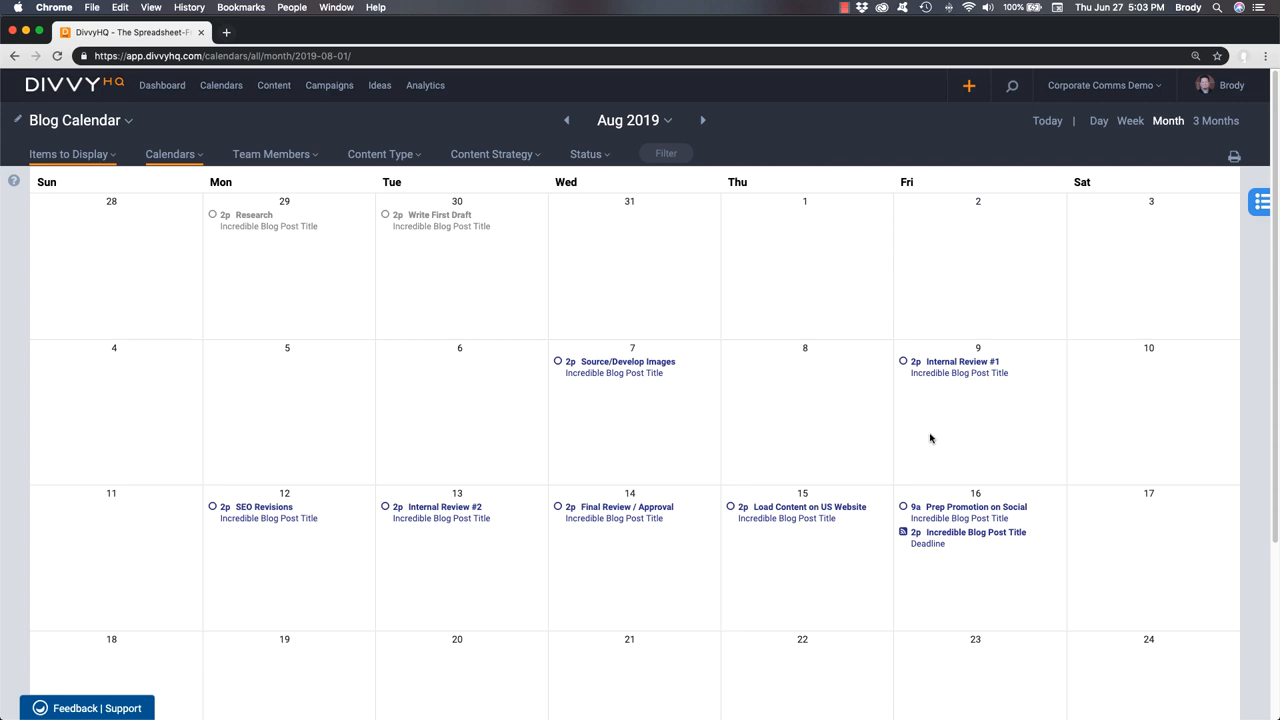